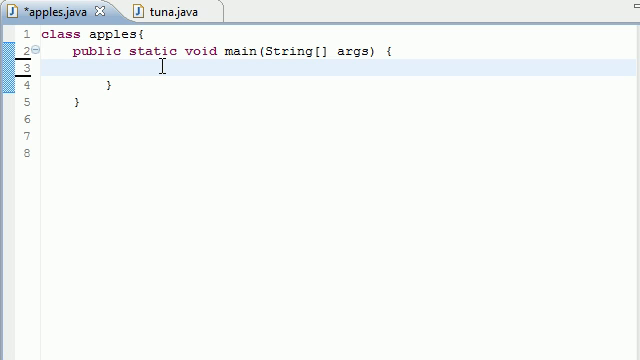
Write int counter = 0; as the first statement inside main.
click(150, 72)
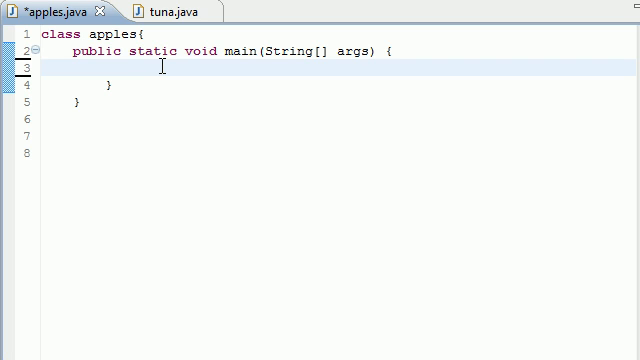
text(int)
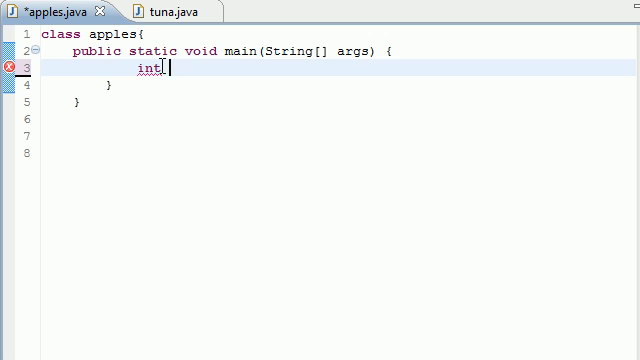
text(counter)
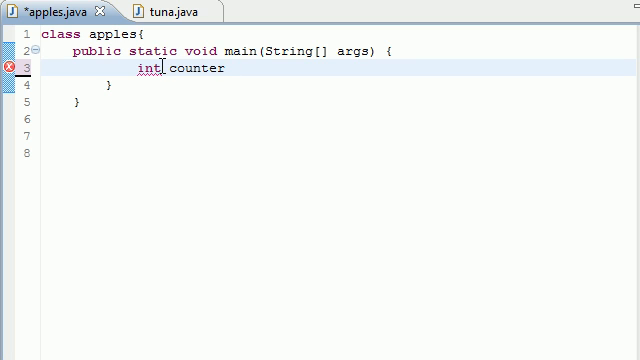
text(= 0;)
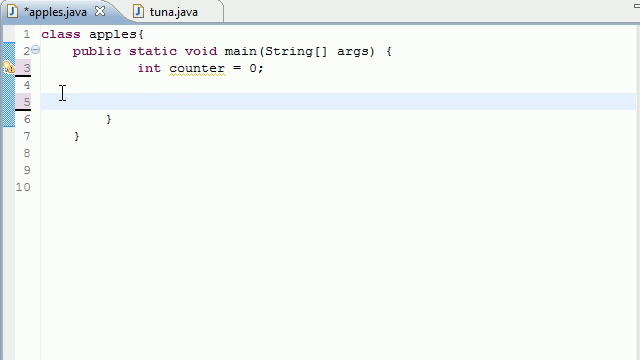
Start a do block whose body prints counter with System.out.println(counter);.
text(do)
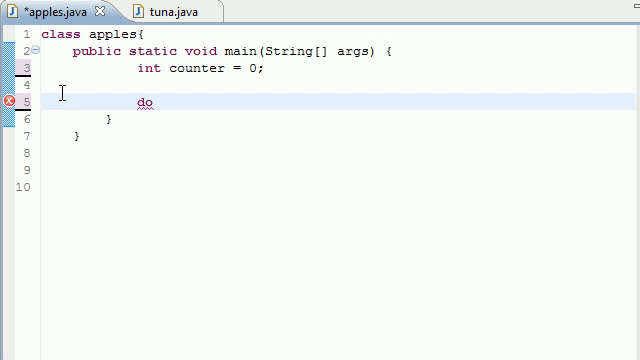
text({)
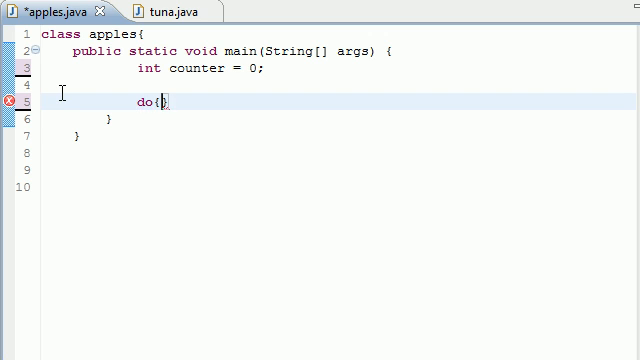
key(Enter)
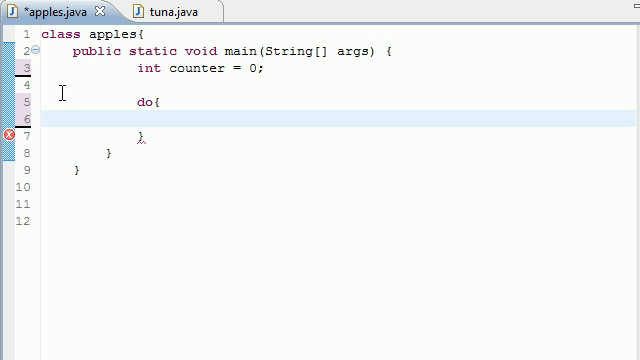
text(Sys)
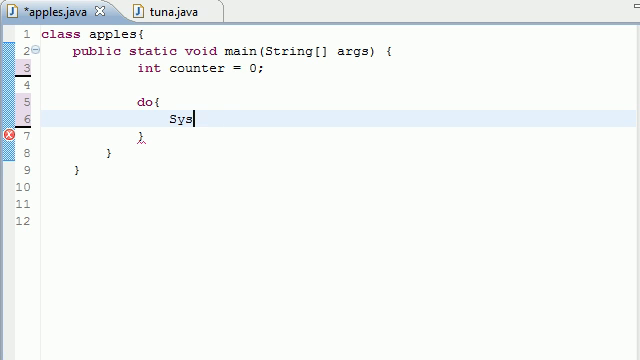
text(tem.out.println()
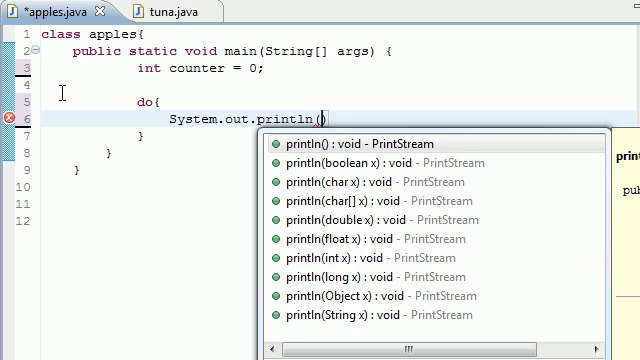
text(coutne))
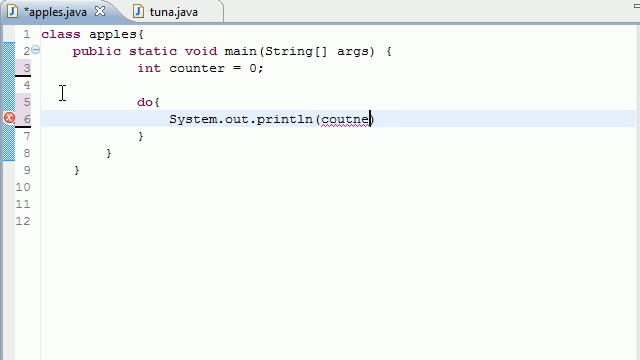
text(counter))
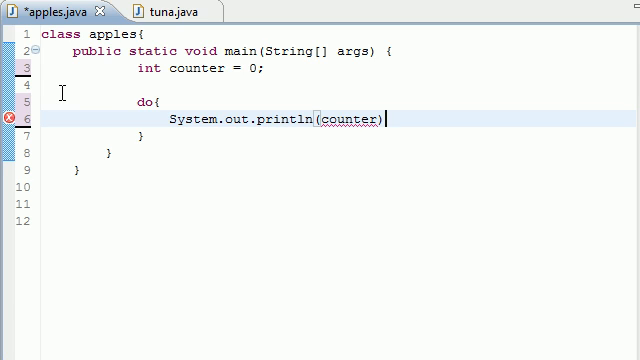
text(;)
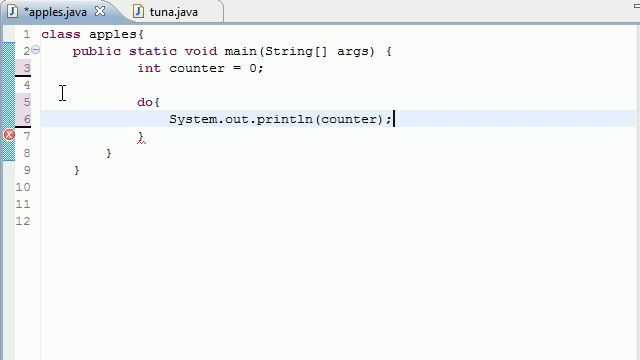
Add counter++; after the print statement inside the do block.
text(counter)
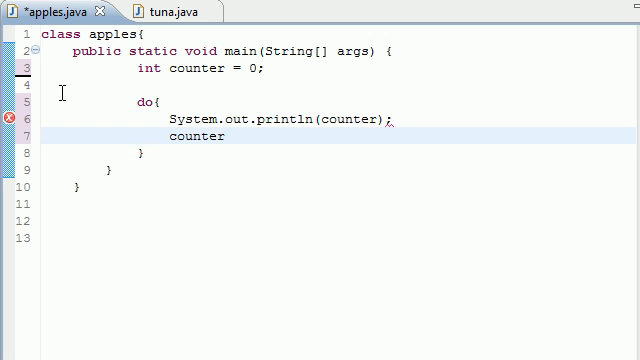
text(++;)
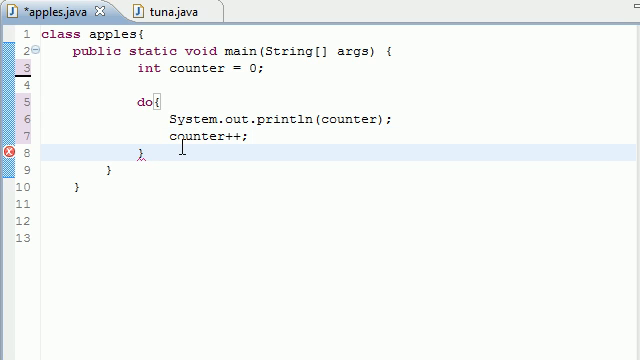
Close the do block with while(counter <= 10);.
text(while)
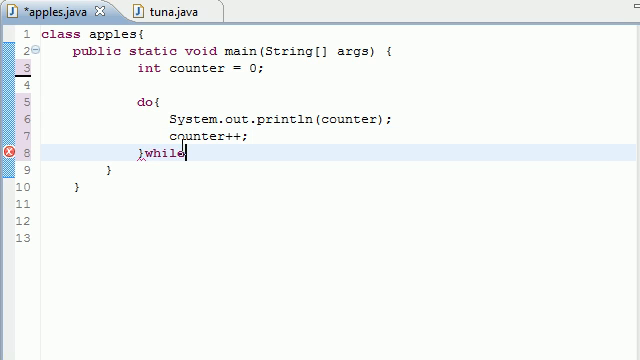
text(();)
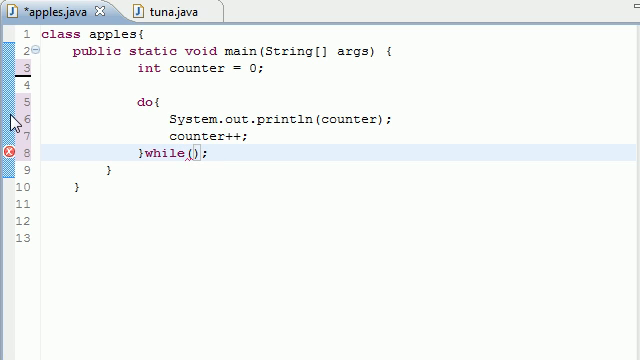
text(counter)
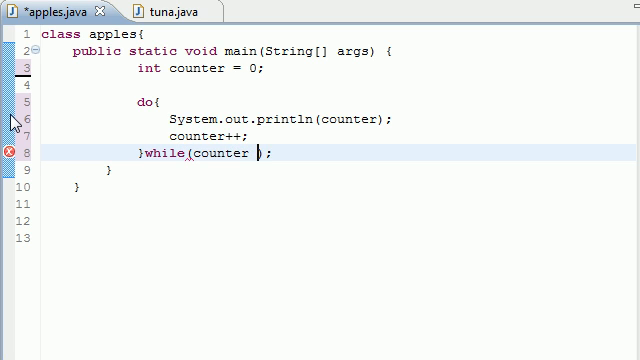
text(<=10)
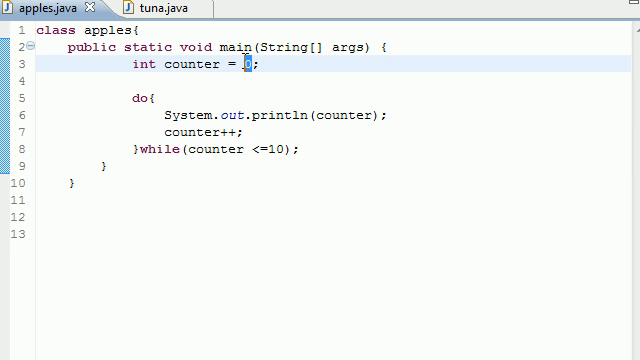
Change counter's initial value from 0 to 15.
text(15)
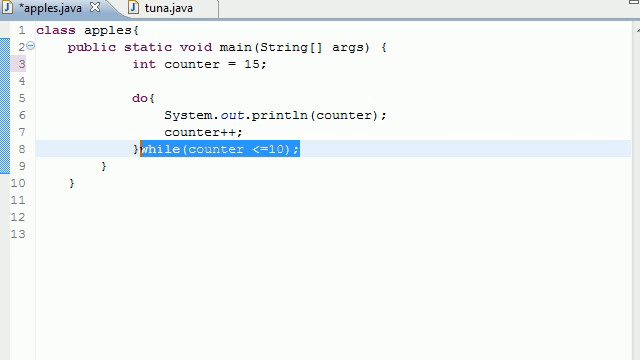
key(ctrl+s)
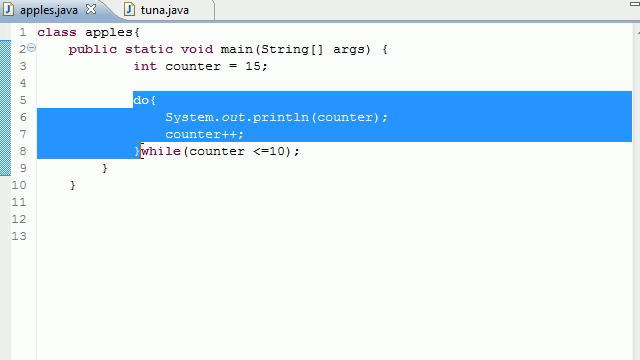
mouse_move(392, 88)
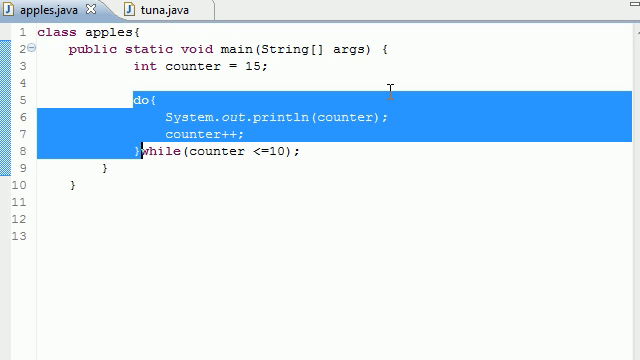